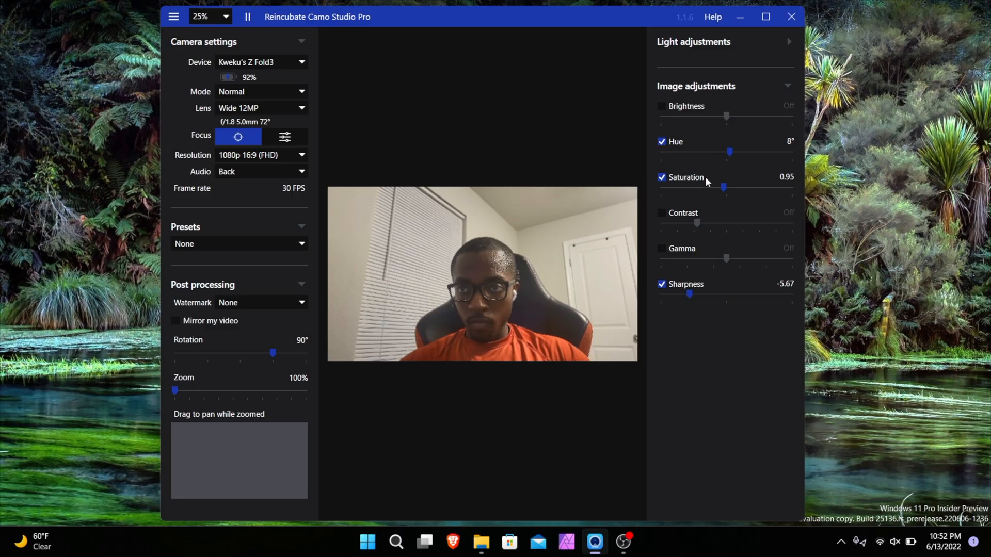
mouse_move(720, 101)
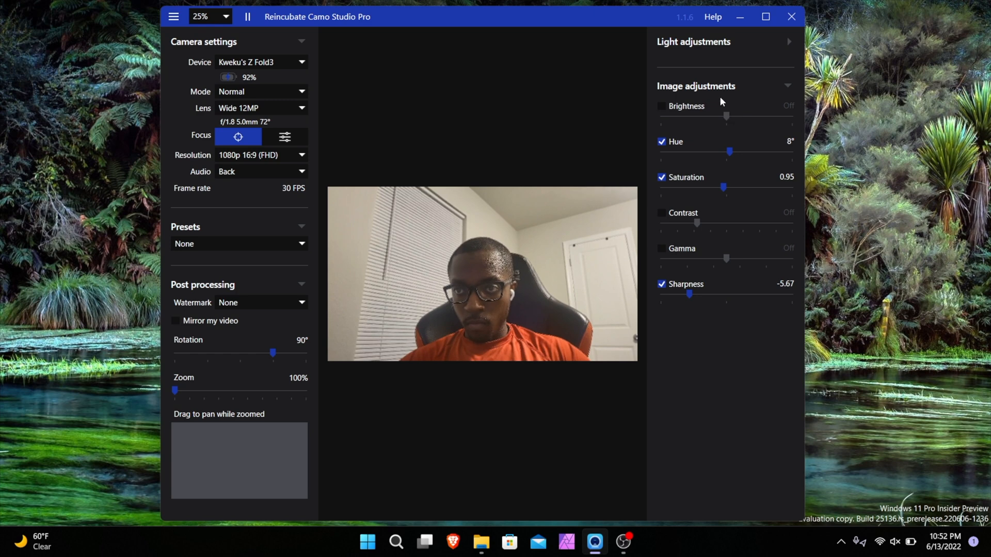
Enable the Brightness adjustment at -1% under Image adjustments.
click(662, 106)
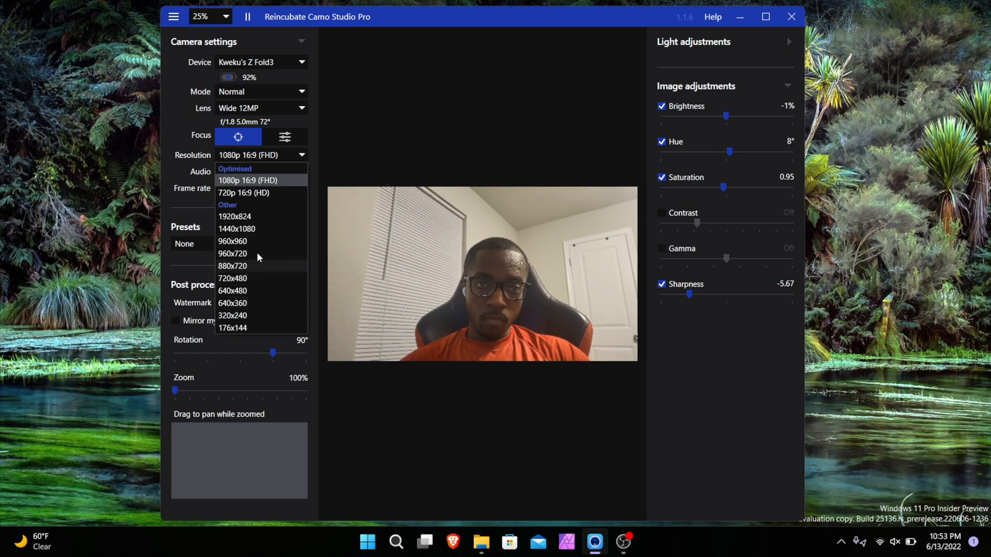
Choose 1080p 16:9 (FHD) from the Resolution list, closing it.
click(284, 137)
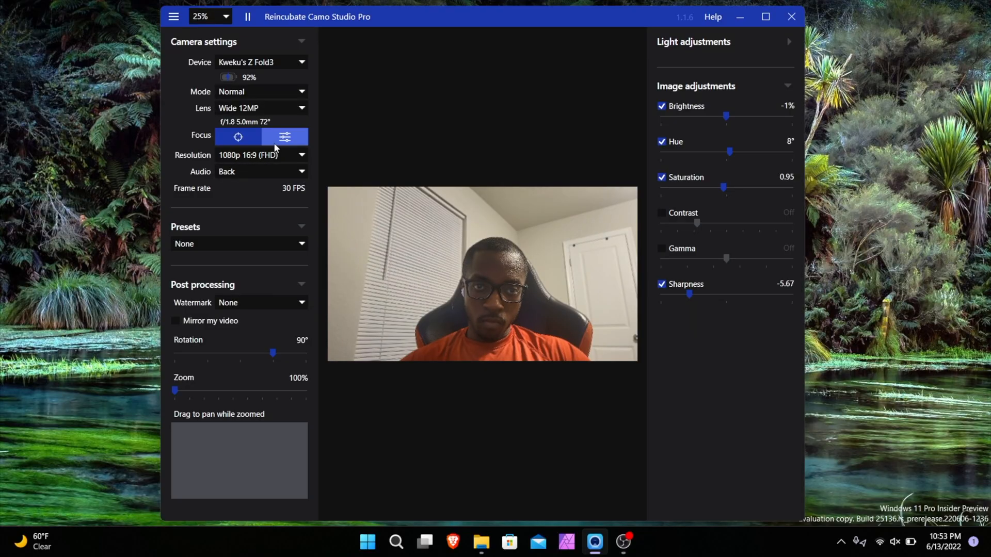
Apply the Synthwave 1980s preset (hue -84°, saturation 2, contrast 1.1).
click(237, 138)
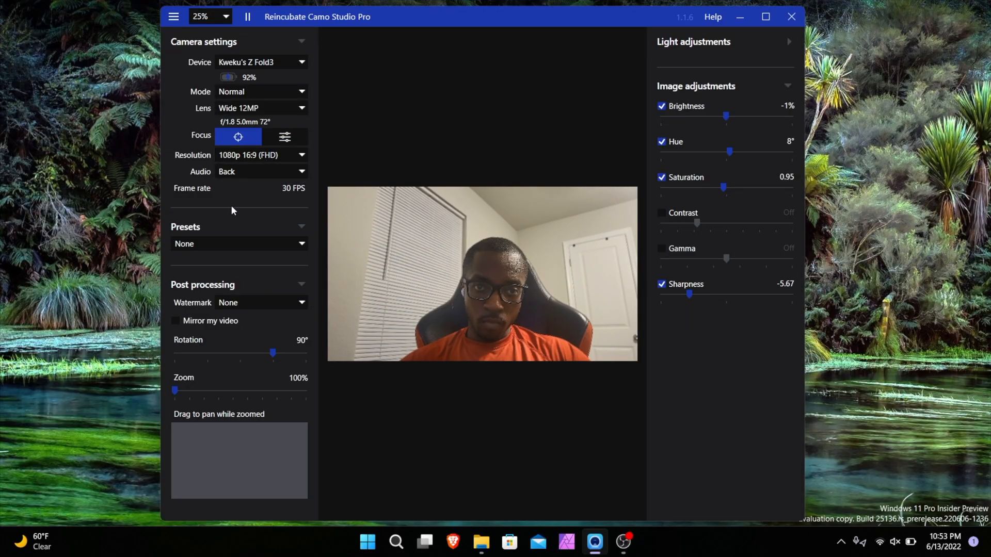
click(284, 137)
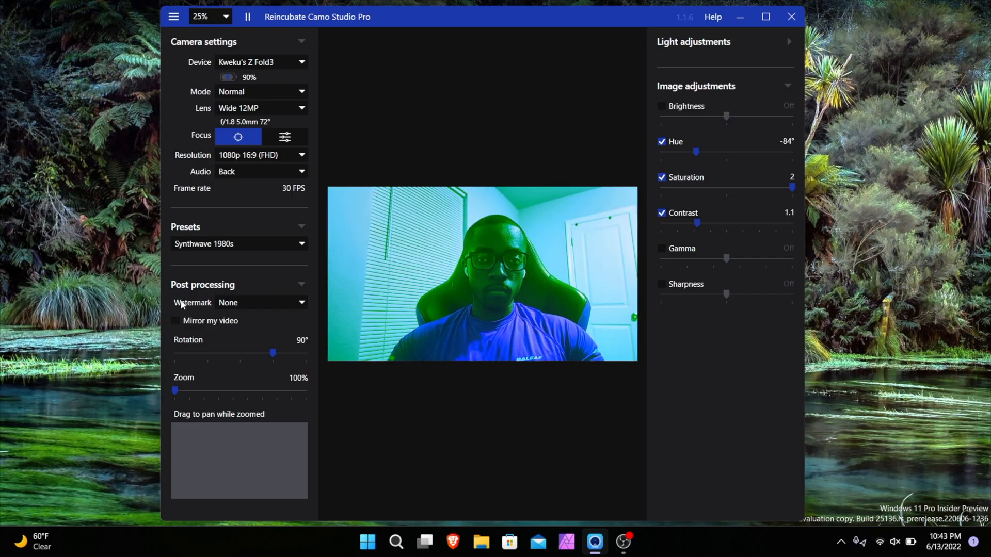
Apply the Saturation nerf preset, setting saturation to 0.85.
click(239, 244)
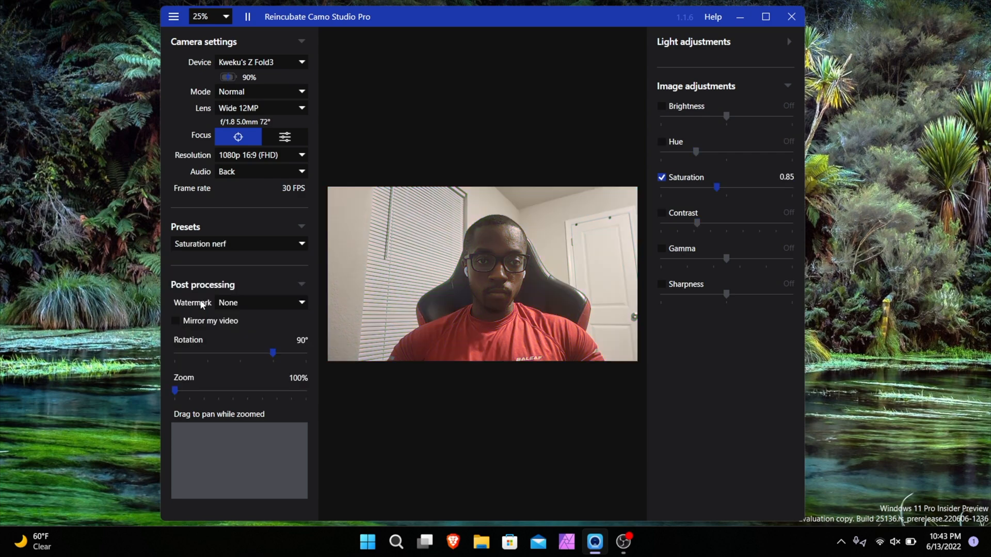
click(239, 243)
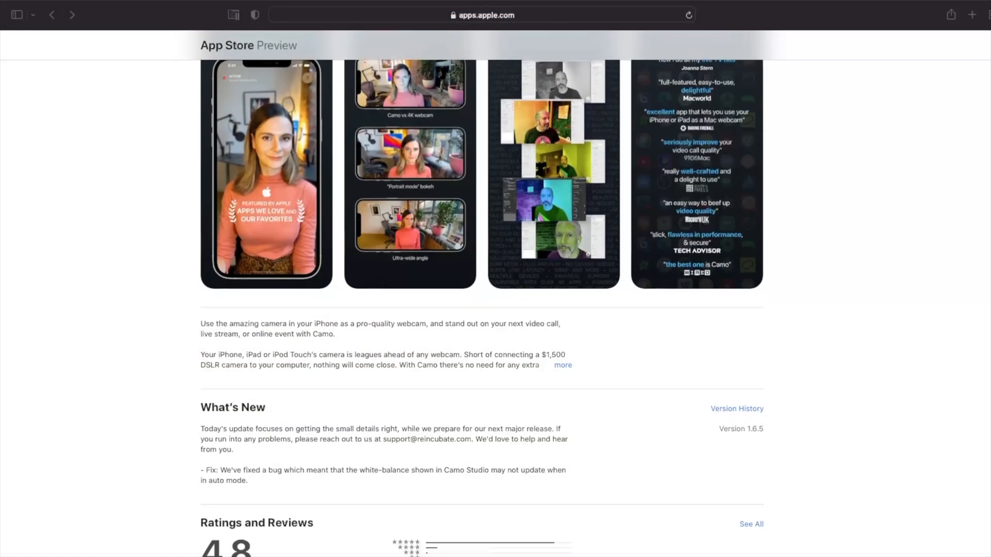
Browse the Camo App Store page, then load play.google.com and scroll its Camo listing.
scroll(down, 3)
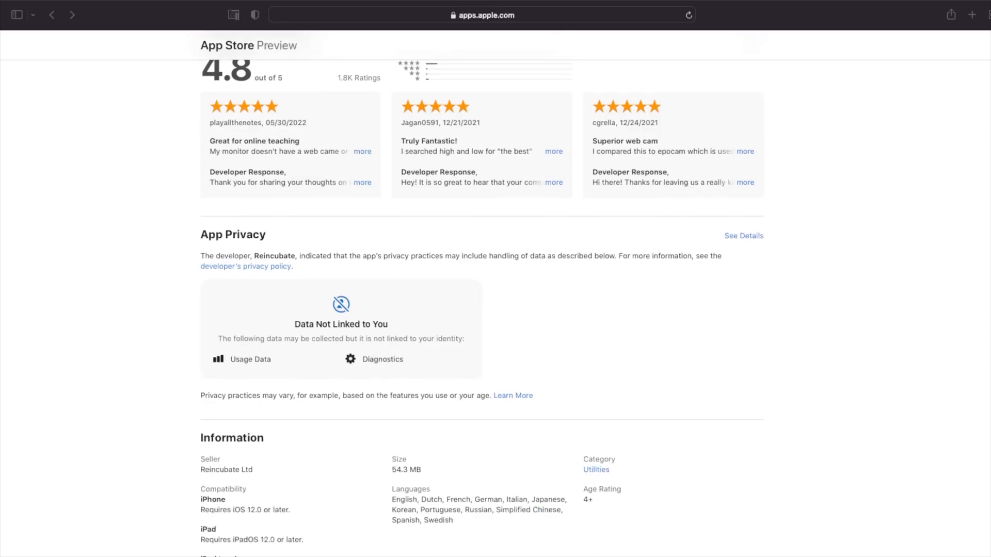
text(play.google.com)
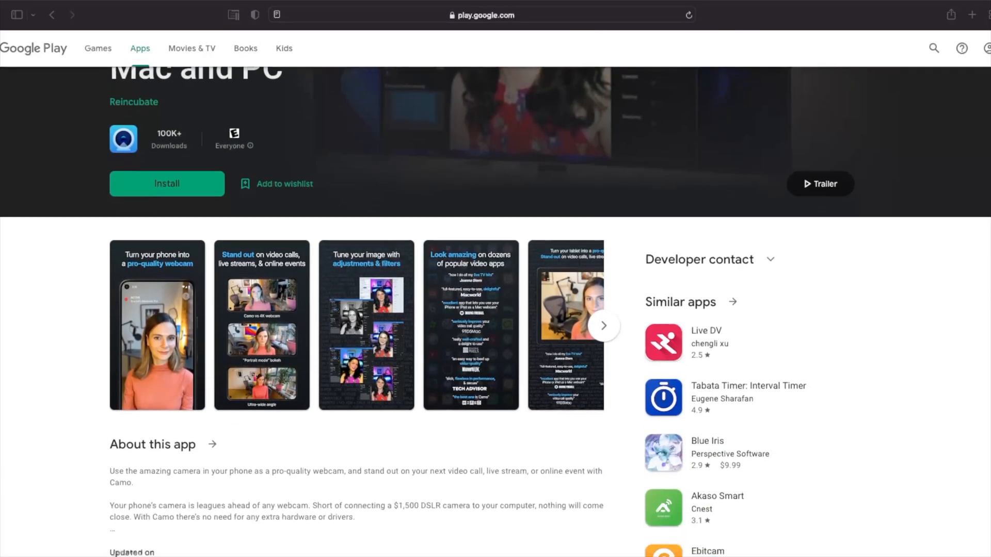
scroll(down, 3)
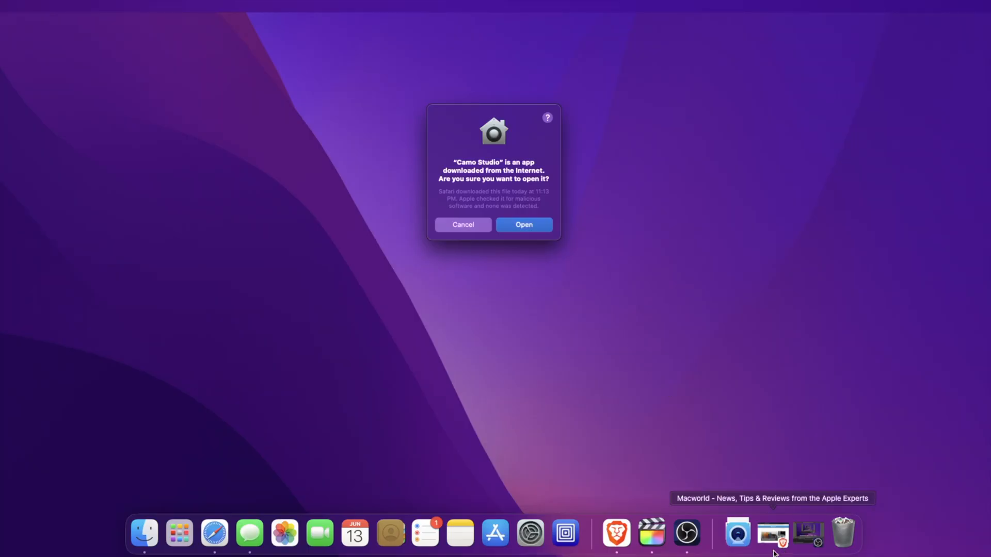
Allow the downloaded Camo Studio app to open from the Gatekeeper warning.
click(524, 225)
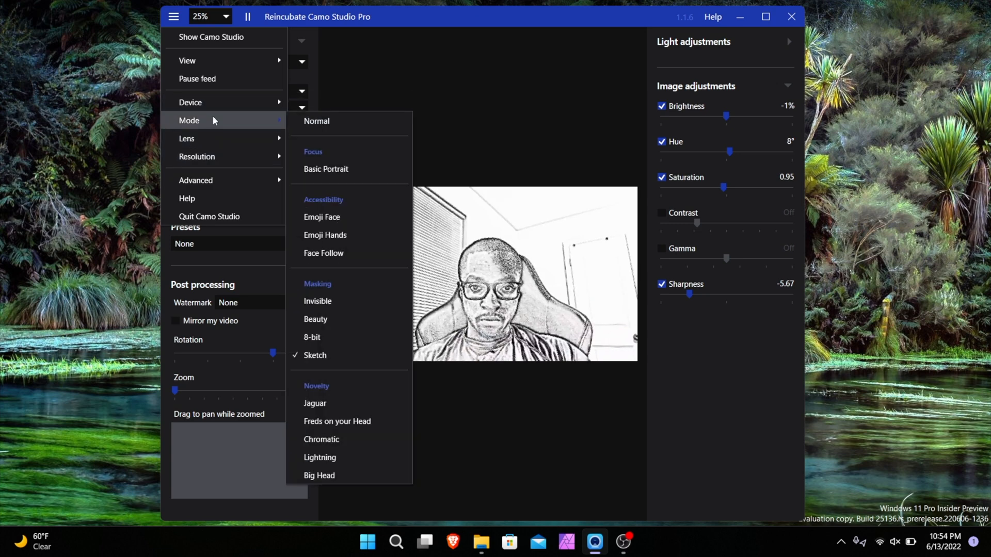
mouse_move(349, 235)
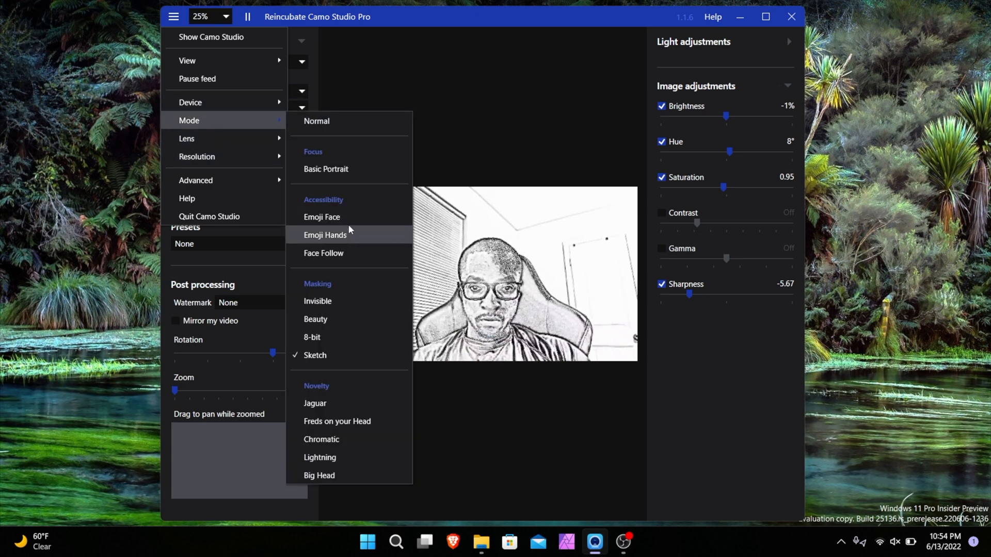
Select Emoji Face as the camera mode, replacing Sketch.
click(321, 217)
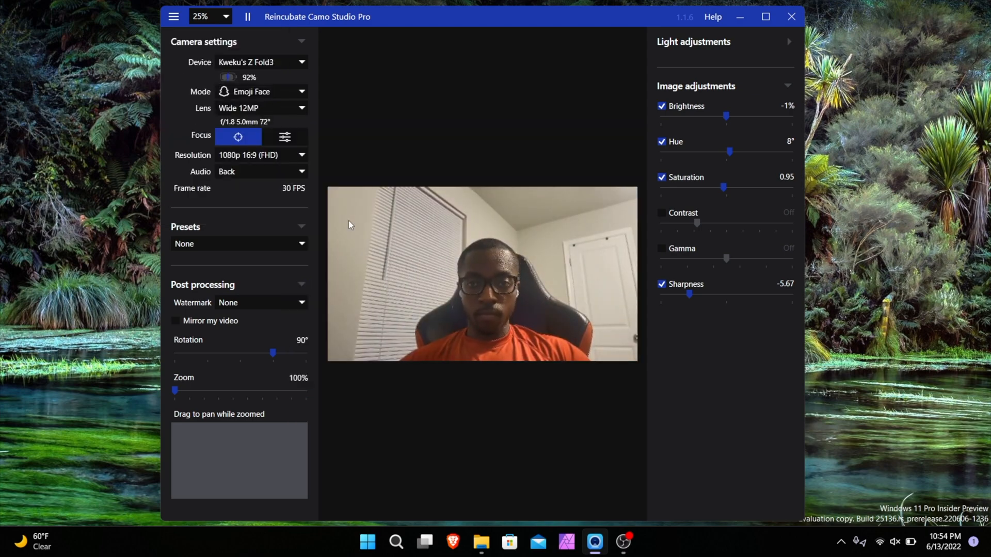